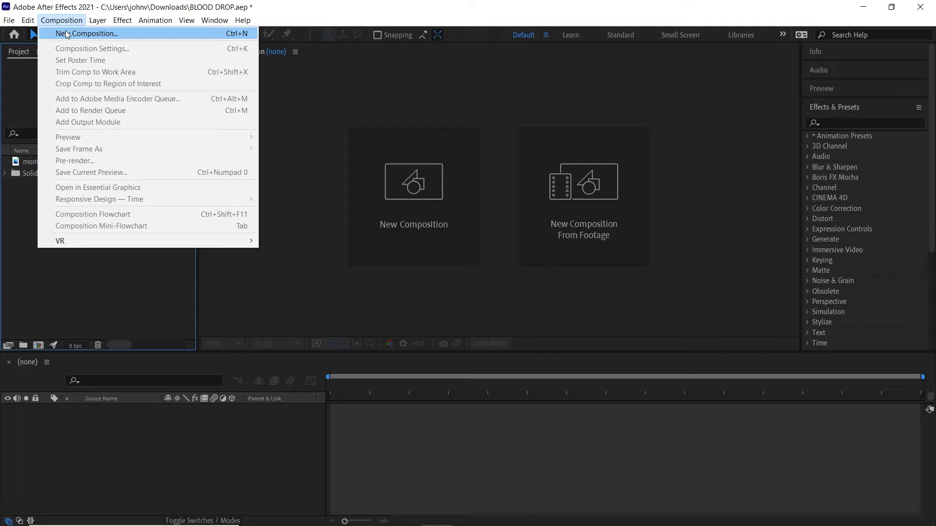
Create the BLOOD DROPS composition at 1920×1080 using the HDTV 1080 preset
left_click(88, 32)
type("BLOOD DROPS")
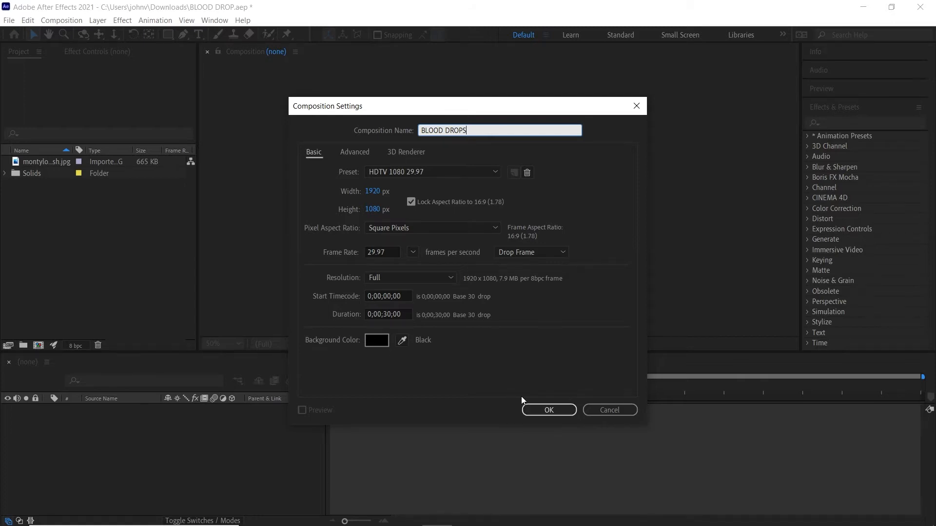
left_click(547, 410)
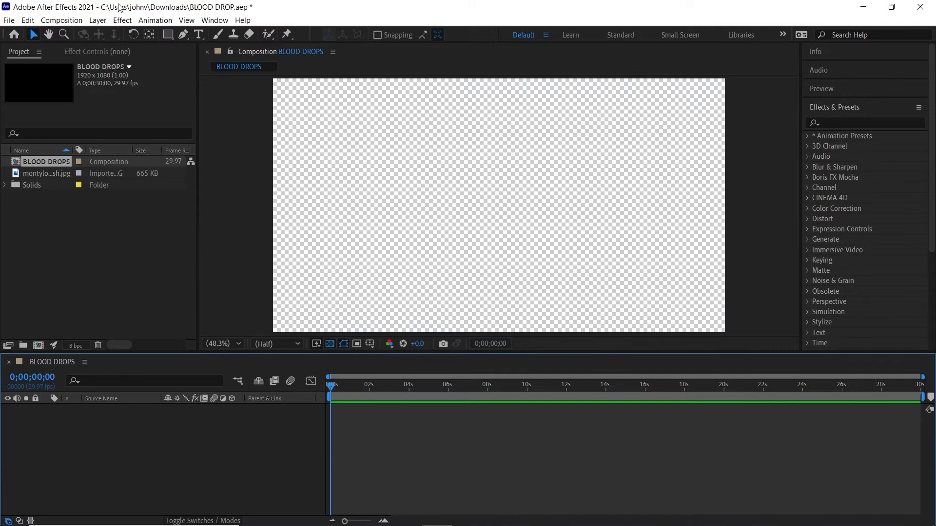
Add a solid layer named BLOOD DROP with colour 5C0000 dark red
left_click(98, 19)
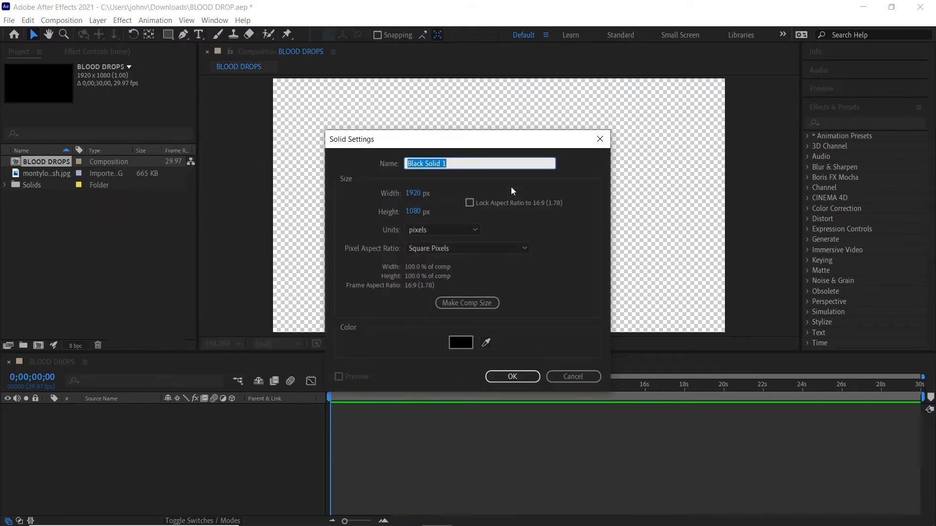
type("Bl")
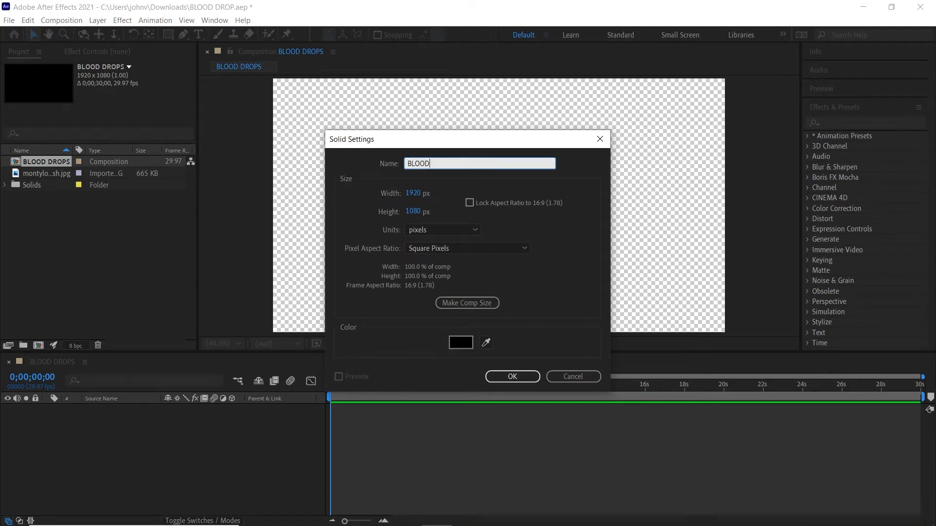
type("DROP")
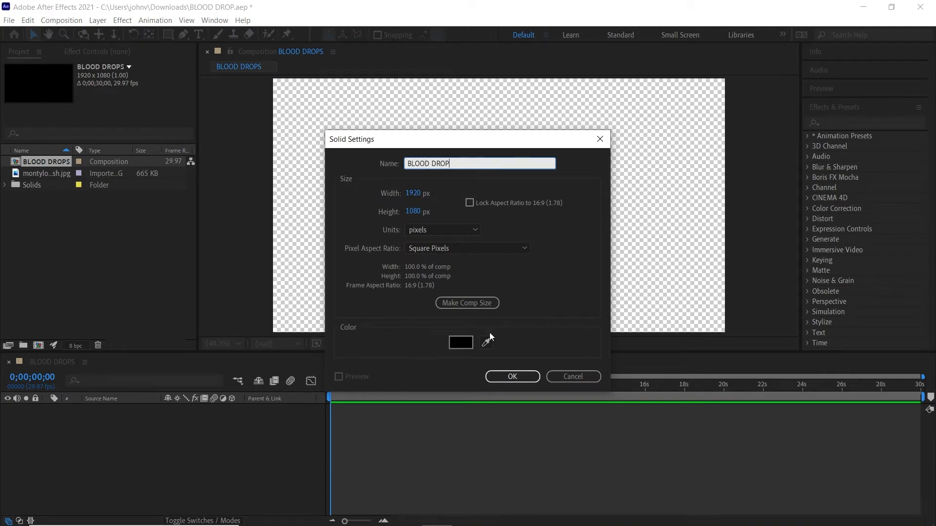
left_click(460, 342)
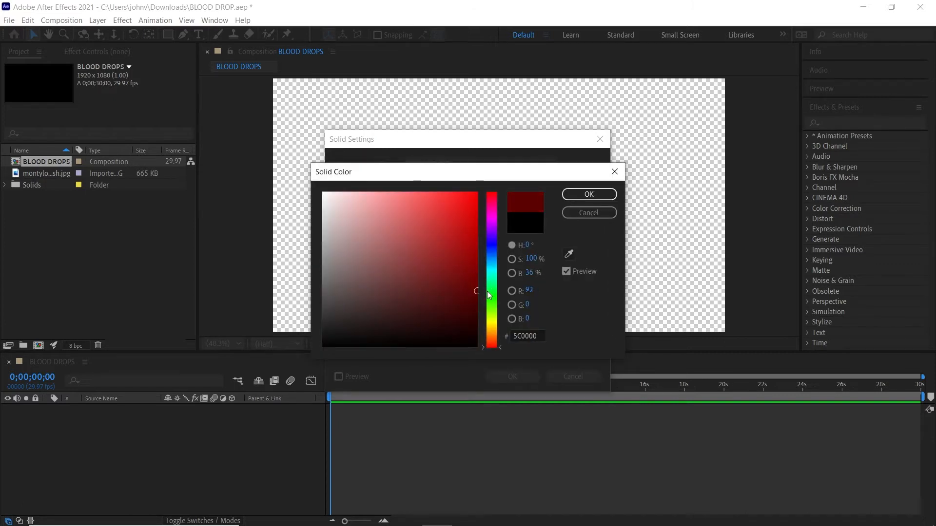
left_click(588, 194)
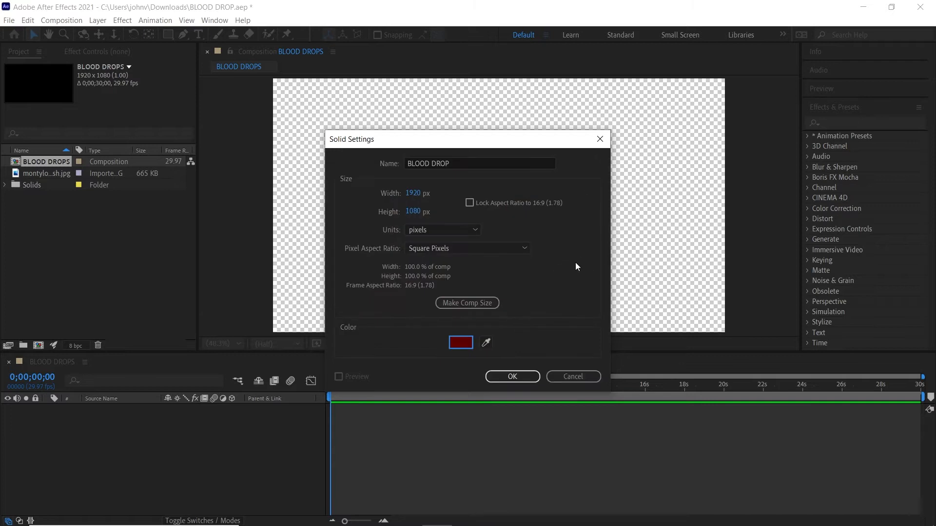
left_click(511, 377)
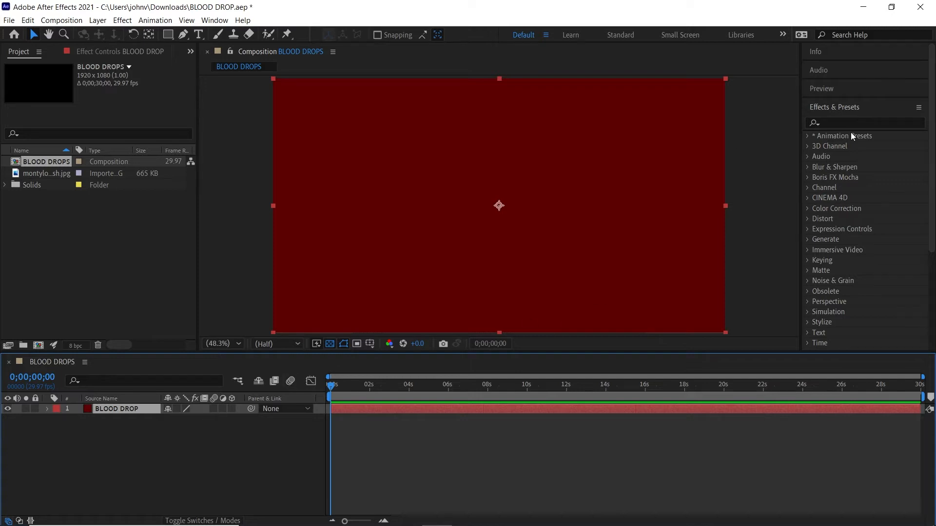
Apply CC Mr. Mercury to the BLOOD DROP solid and preview about two seconds in
left_click(864, 122)
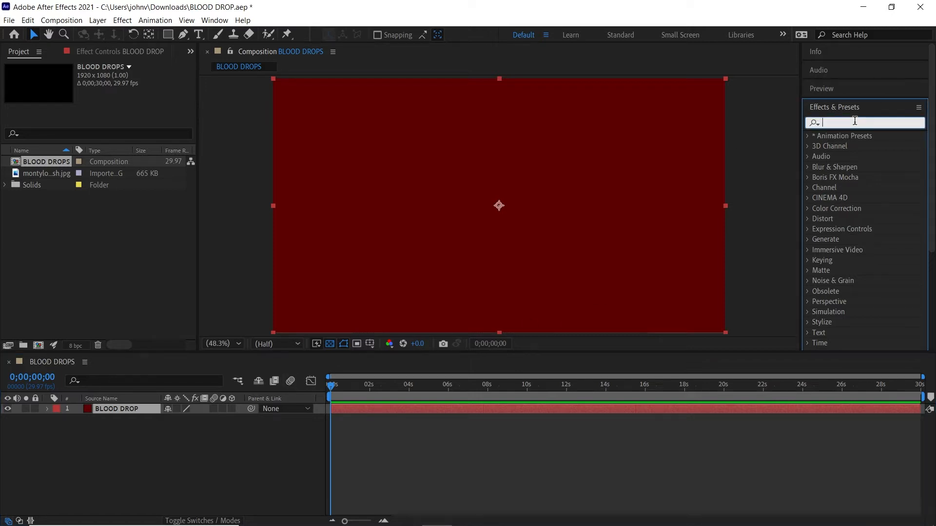
type("cc mr")
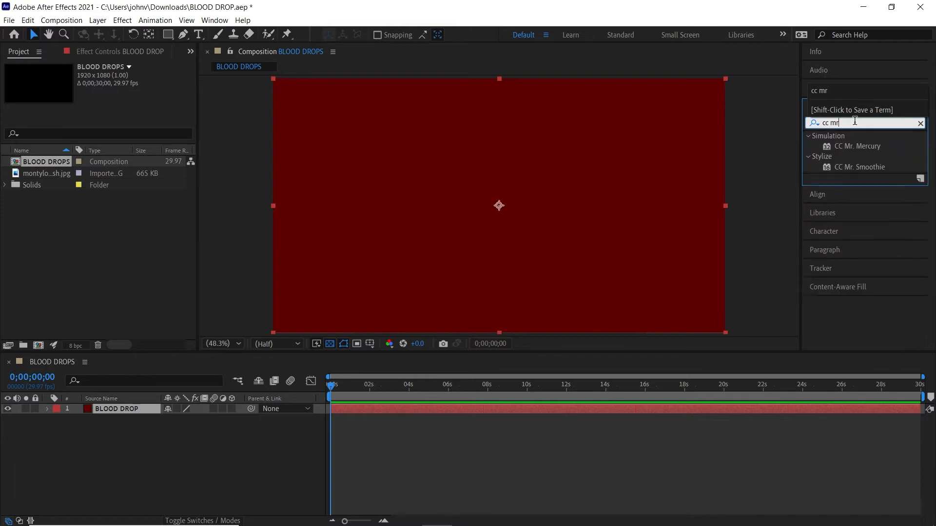
left_click_drag(856, 146, 686, 191)
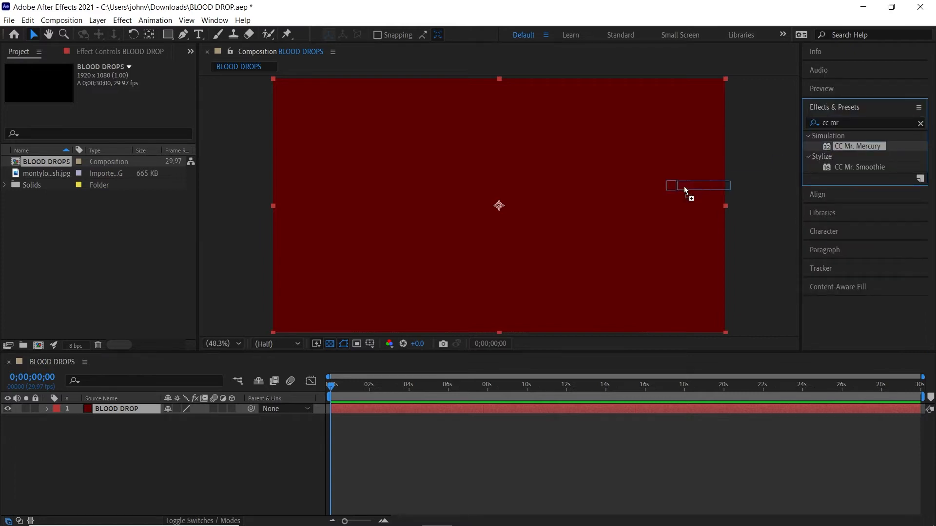
double_click(857, 146)
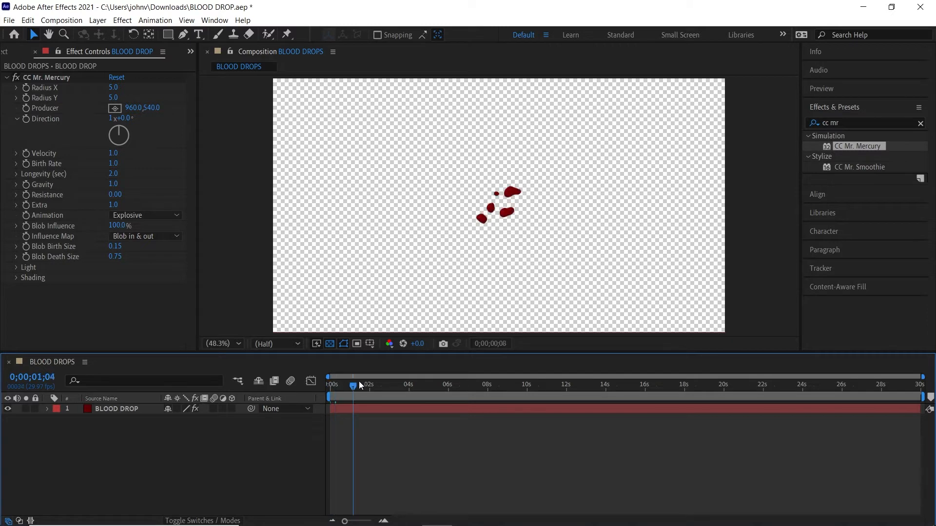
left_click_drag(353, 385, 372, 384)
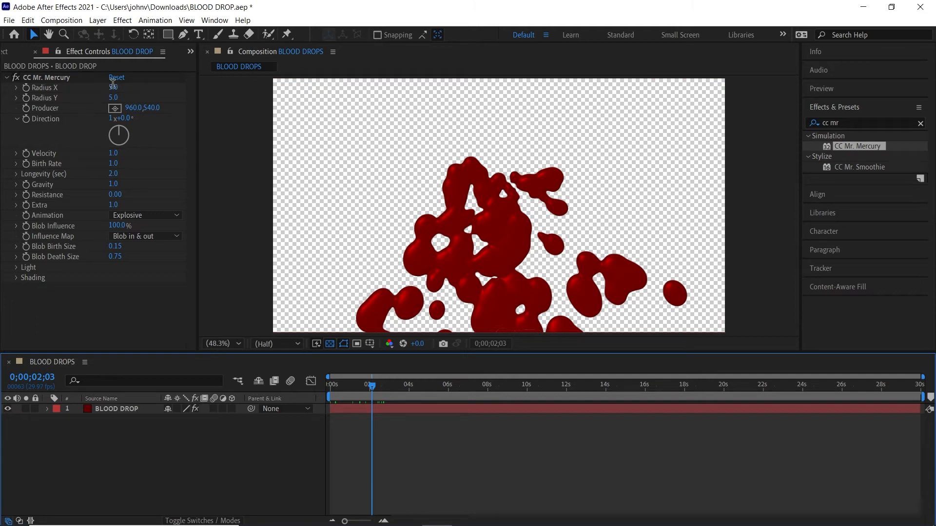
Set Mr. Mercury Radius X/Y 0, Producer 960,0, Velocity 0.1, Birth Rate 2.0, Longevity 7.2, Resistance 3.44
left_click(119, 88)
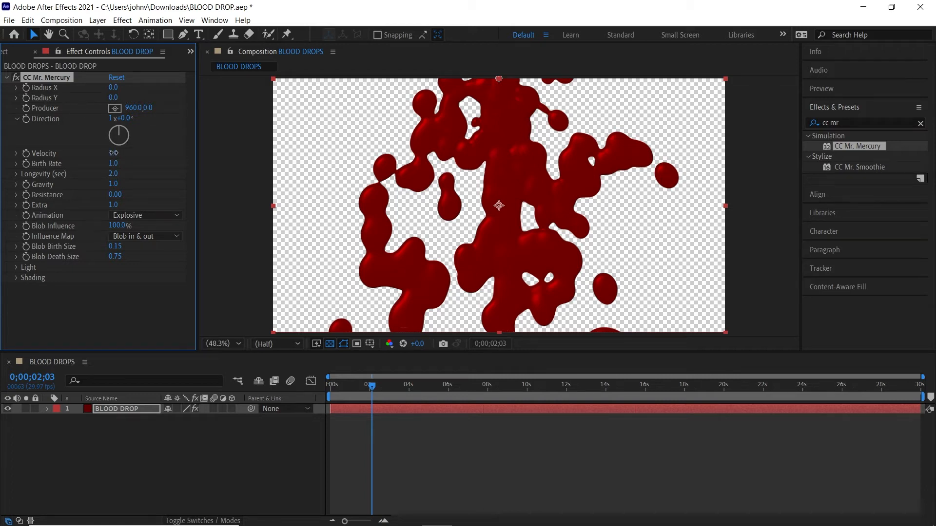
left_click(120, 153)
type("0.1")
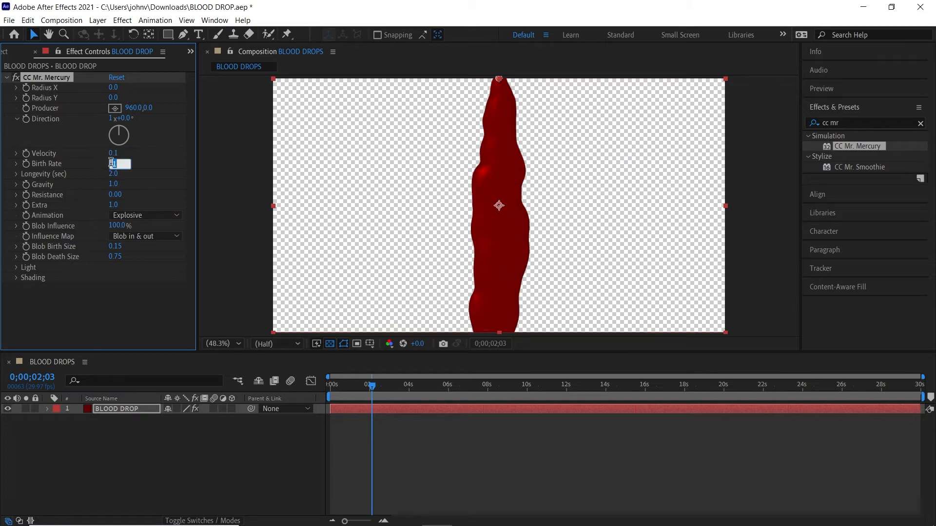
type("2.0")
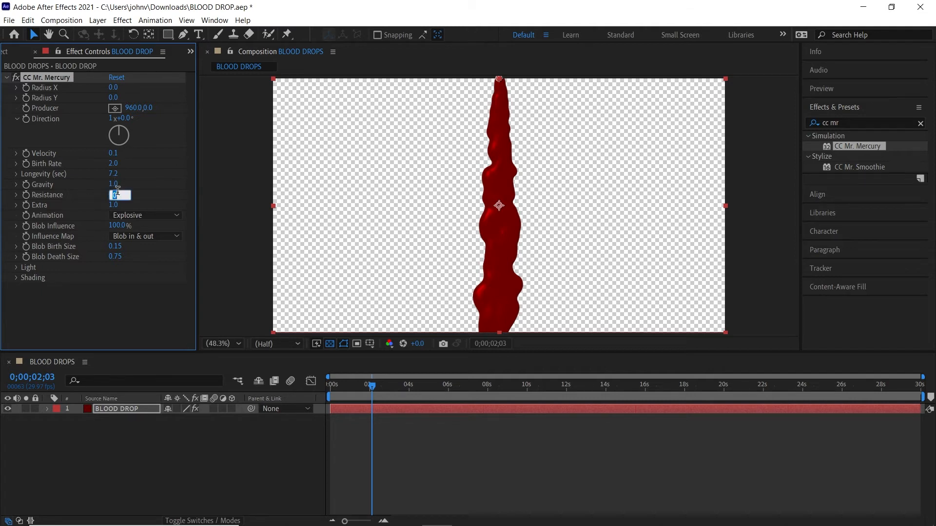
type("3.44")
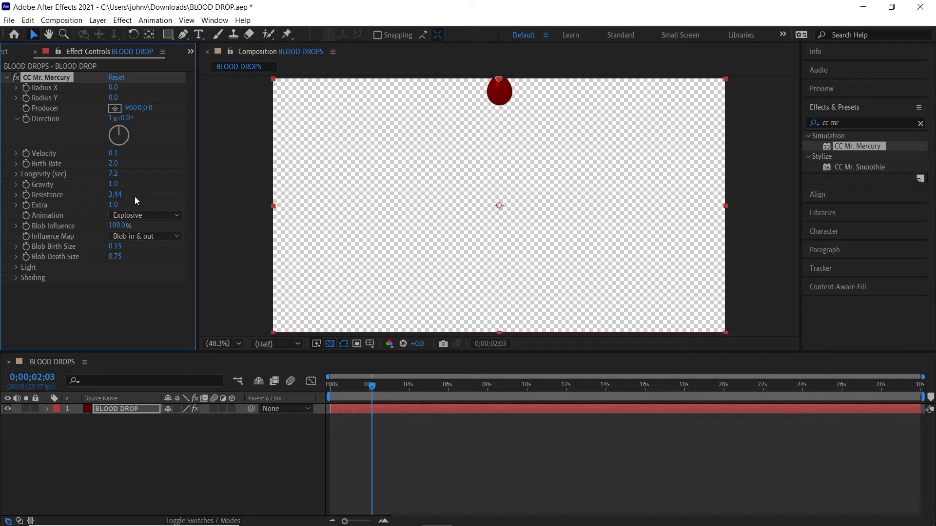
mouse_move(128, 212)
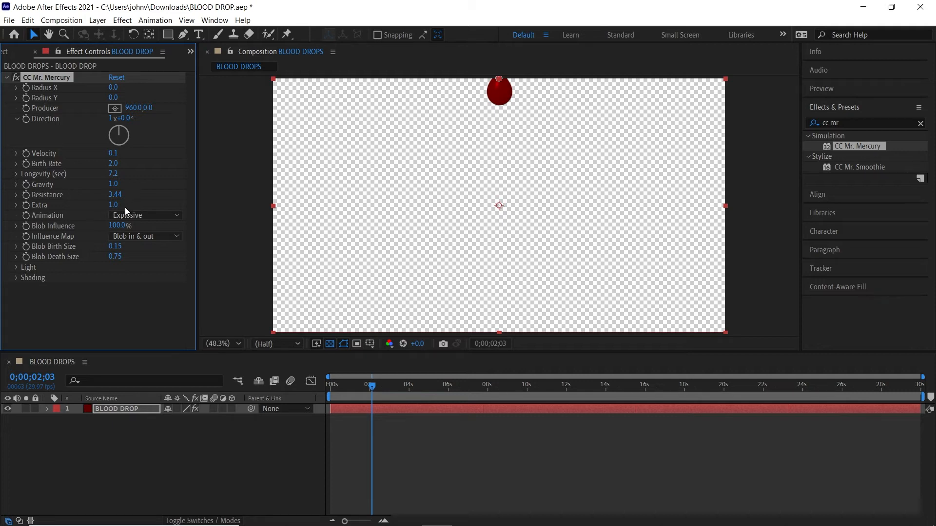
Set Animation to Direction, Influence Map to Blob out, Birth Size 0, Death Size 0.27
left_click(145, 215)
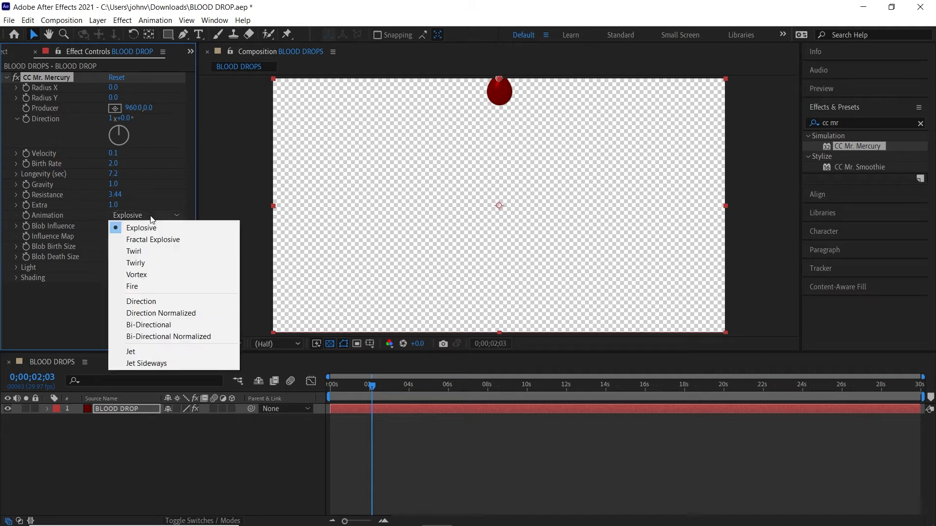
left_click(141, 302)
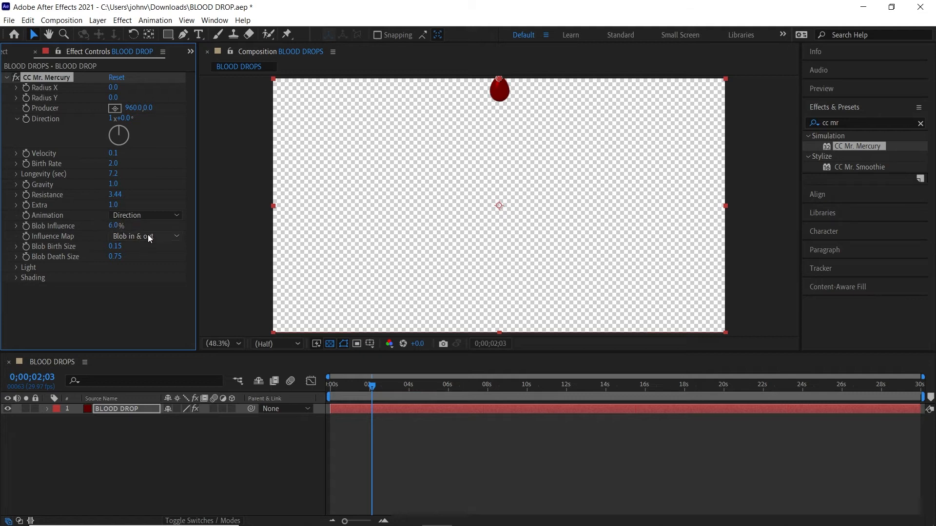
left_click(145, 236)
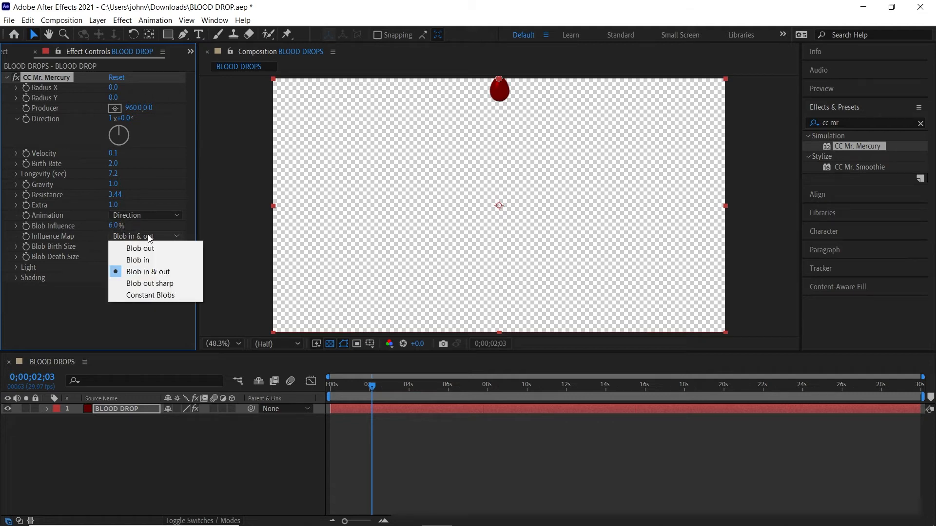
left_click(138, 248)
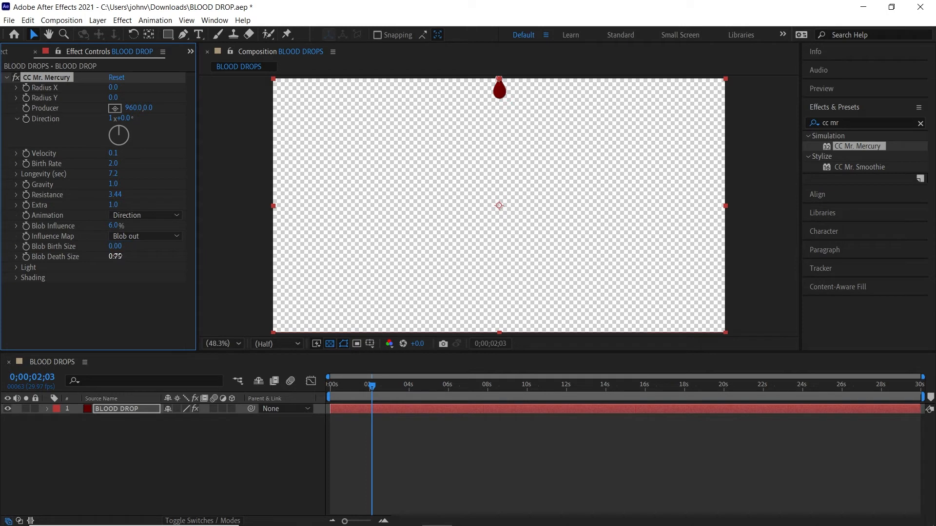
left_click(119, 257)
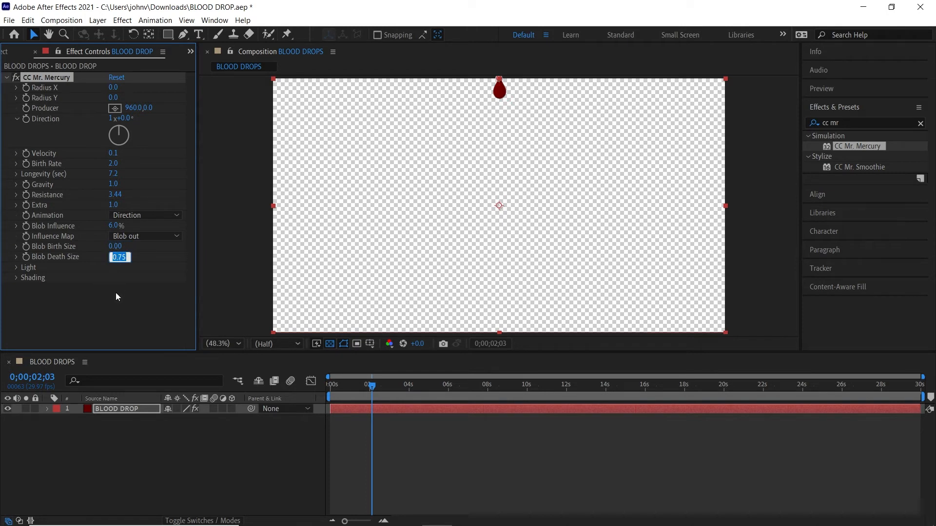
type("27")
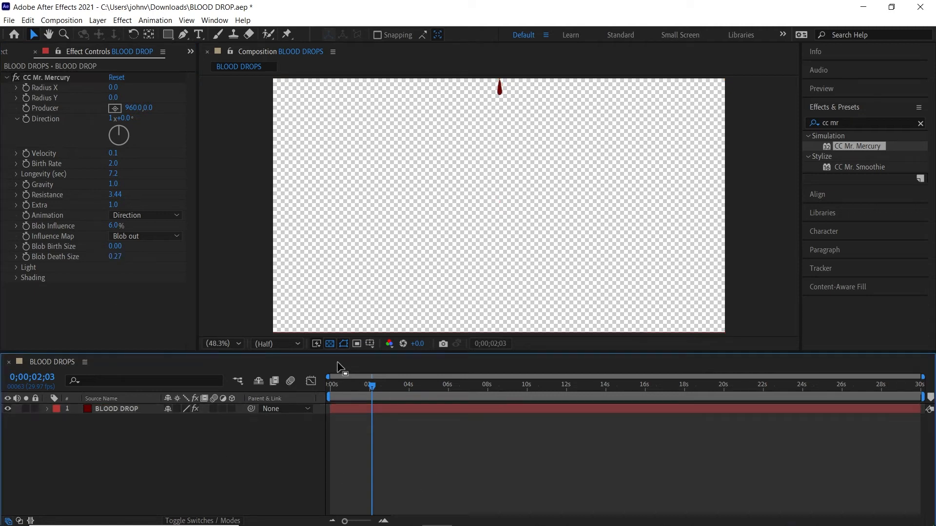
Place the hand-on-window photo below BLOOD DROP, scaled to 69% and repositioned
left_click(436, 385)
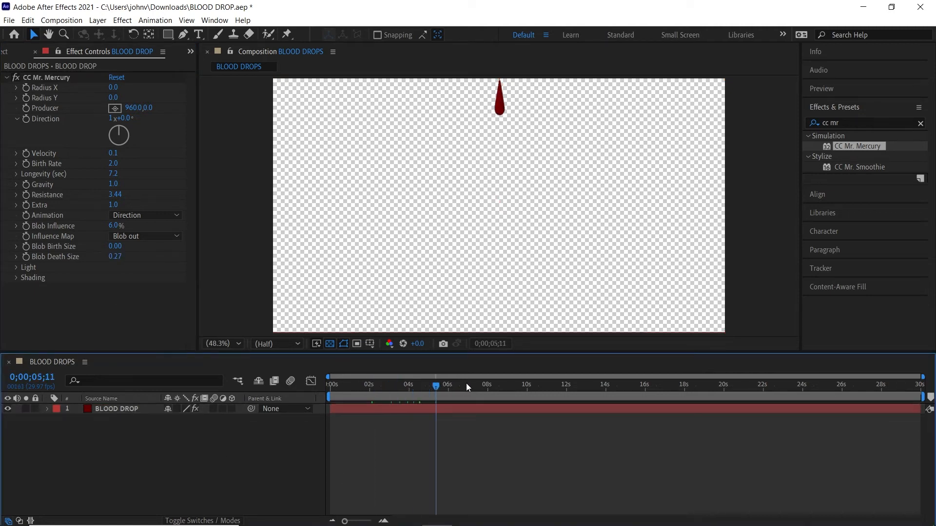
left_click(567, 385)
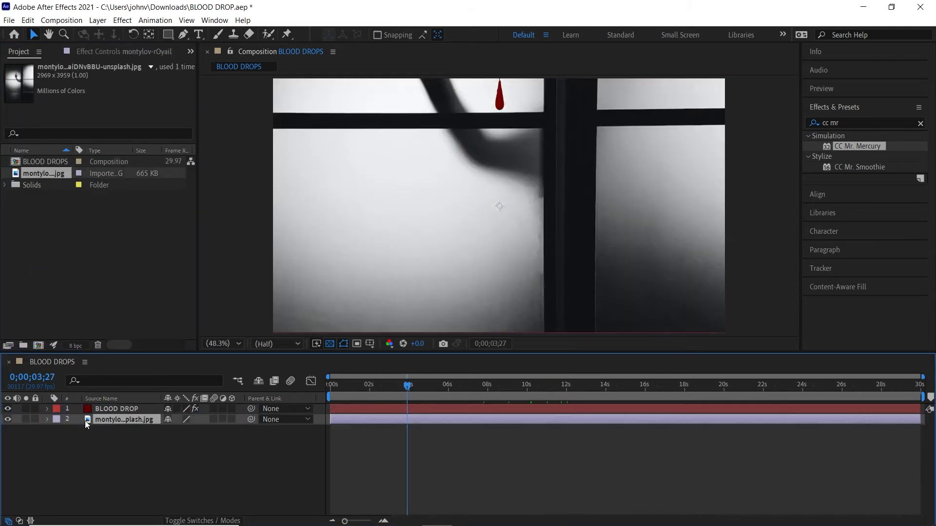
left_click(47, 420)
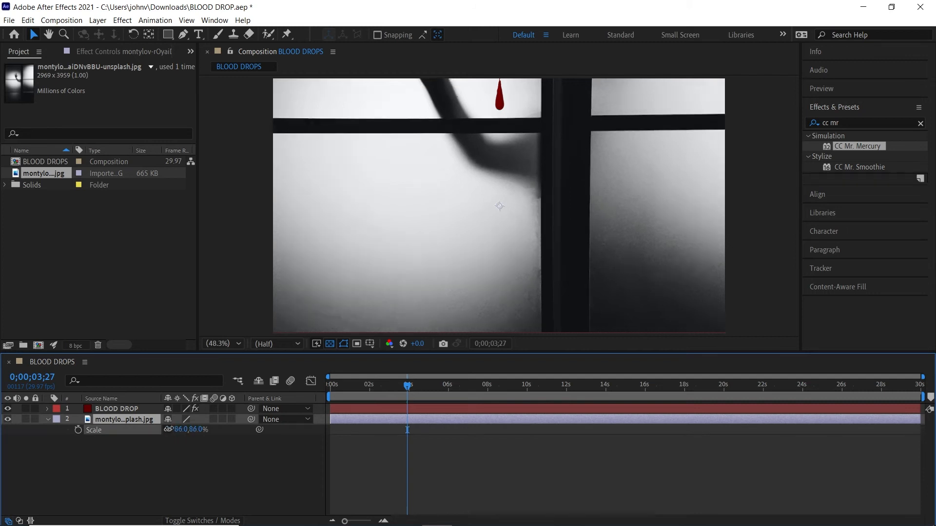
left_click_drag(203, 430, 178, 430)
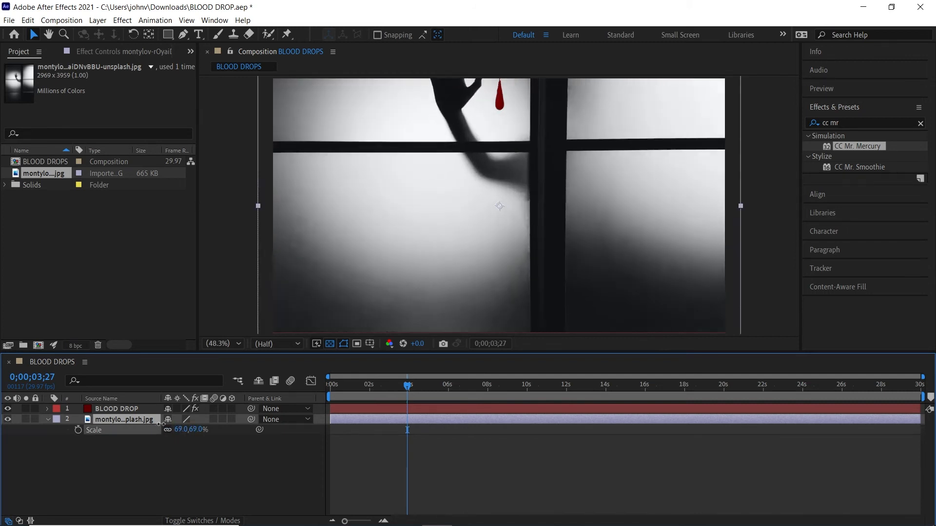
double_click(125, 419)
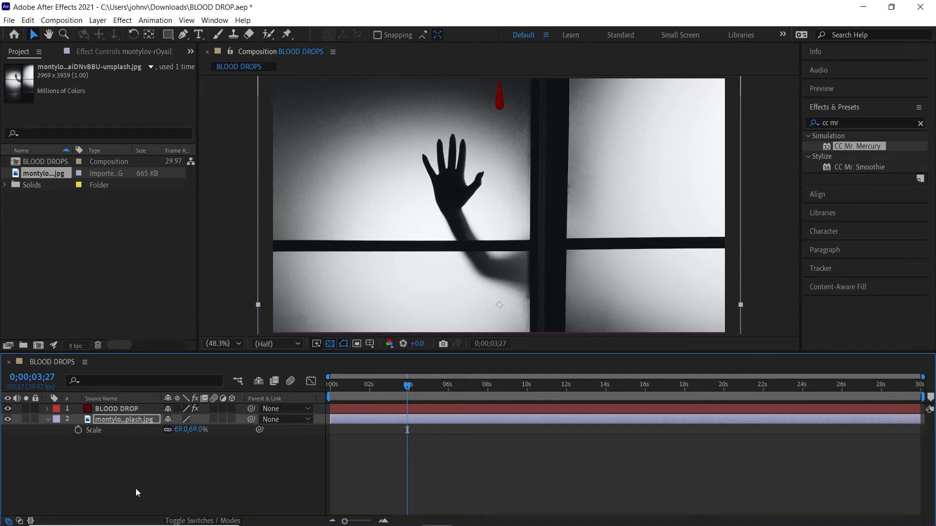
Duplicate BLOOD DROP and give the copy Gravity 1.7 and Blob Death Size 0.46
left_click(117, 409)
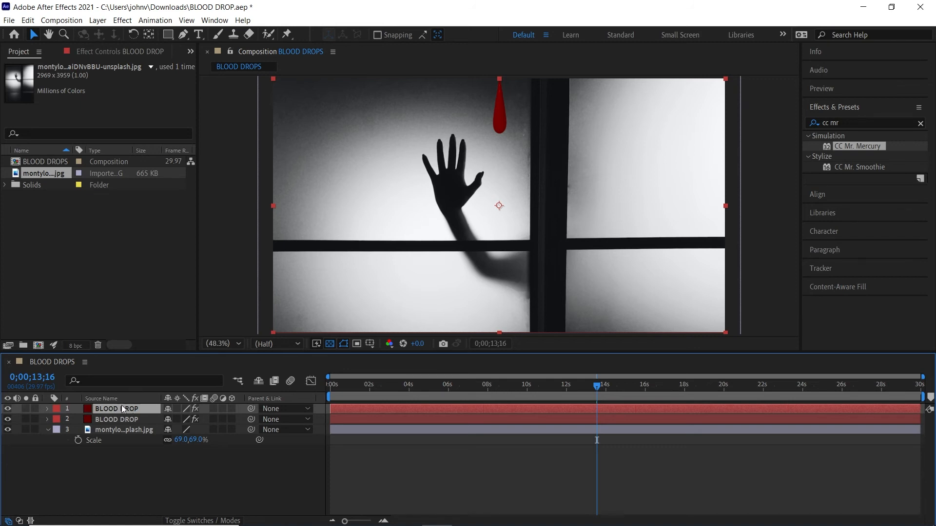
left_click(89, 51)
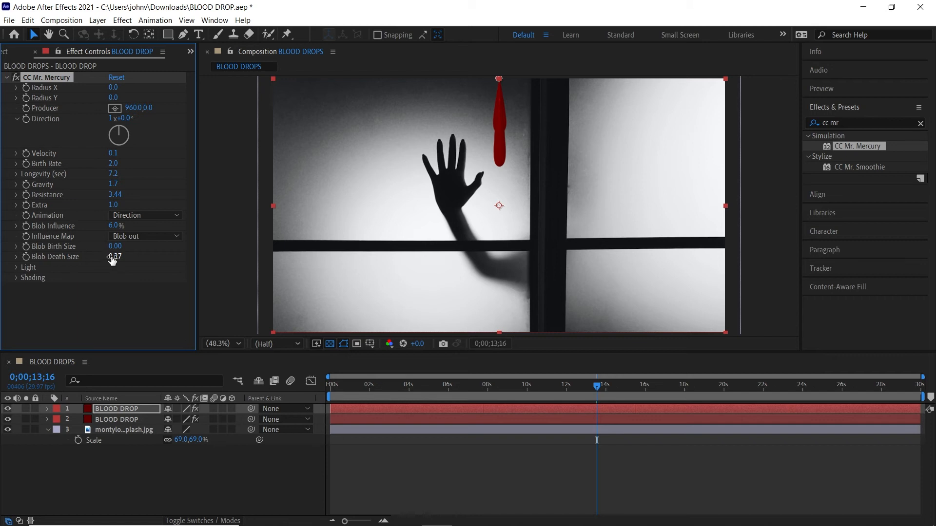
left_click_drag(113, 256, 120, 256)
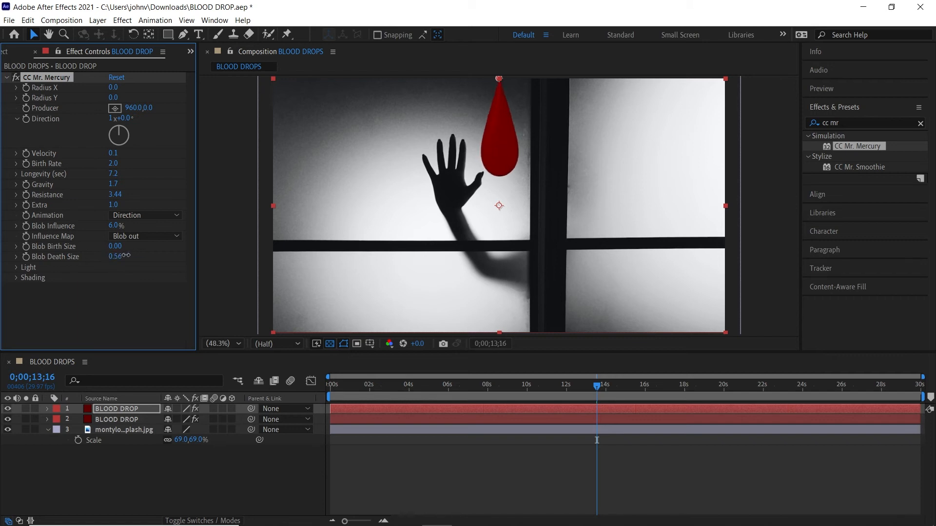
left_click_drag(119, 256, 117, 257)
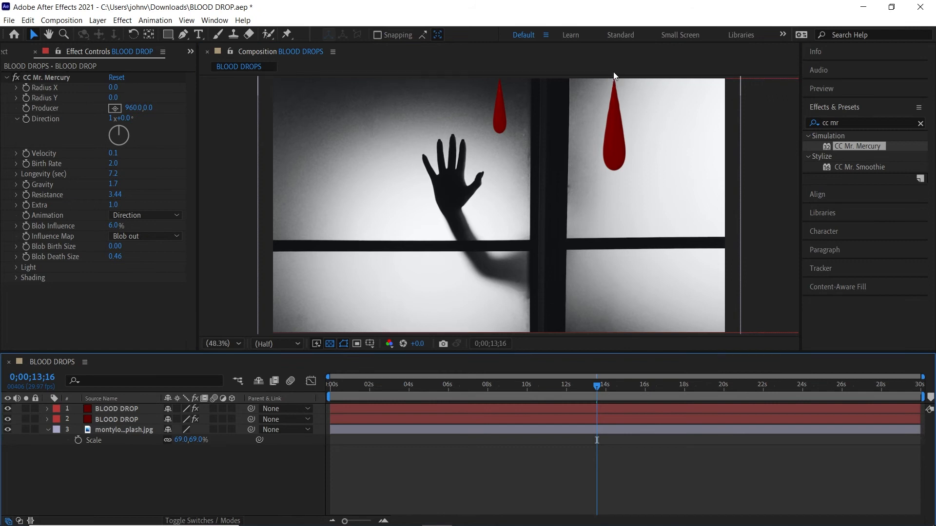
mouse_move(635, 404)
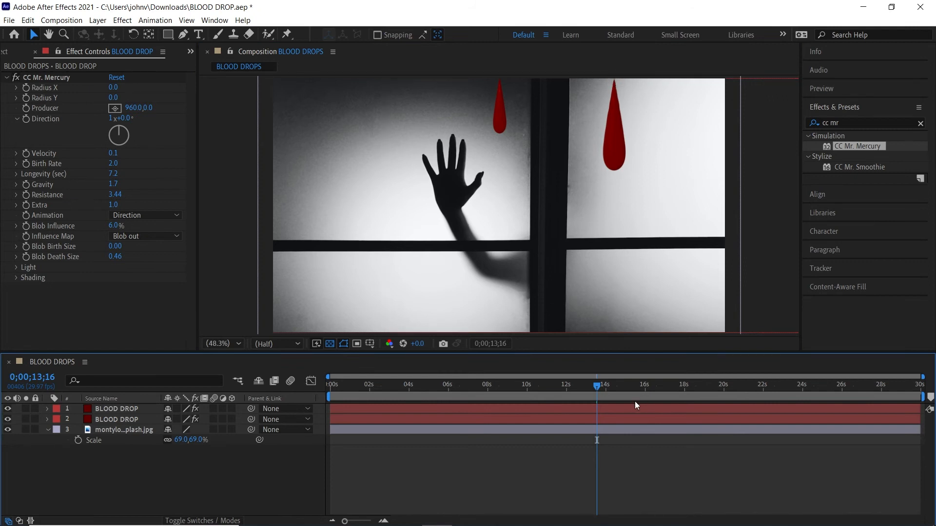
Duplicate the drop again with Gravity 2.7 and Death Size 0.93, then preview
left_click(119, 408)
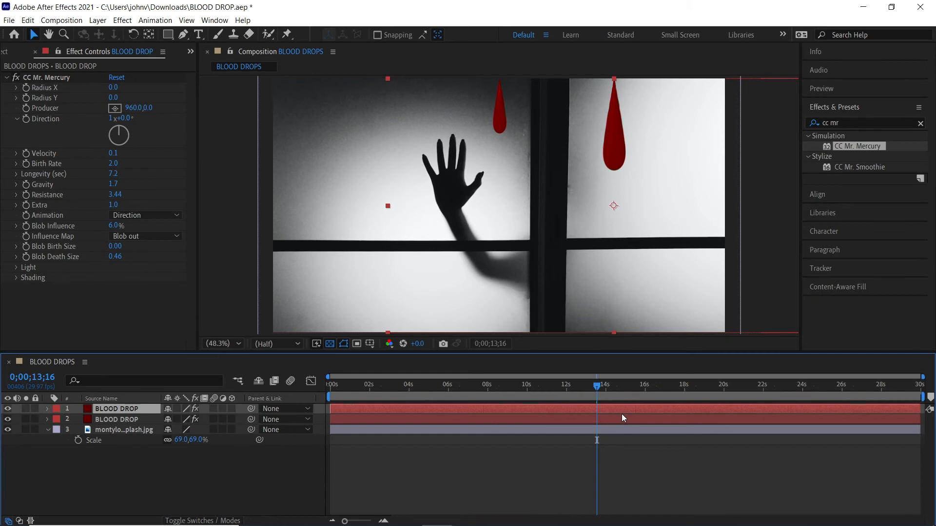
double_click(120, 409)
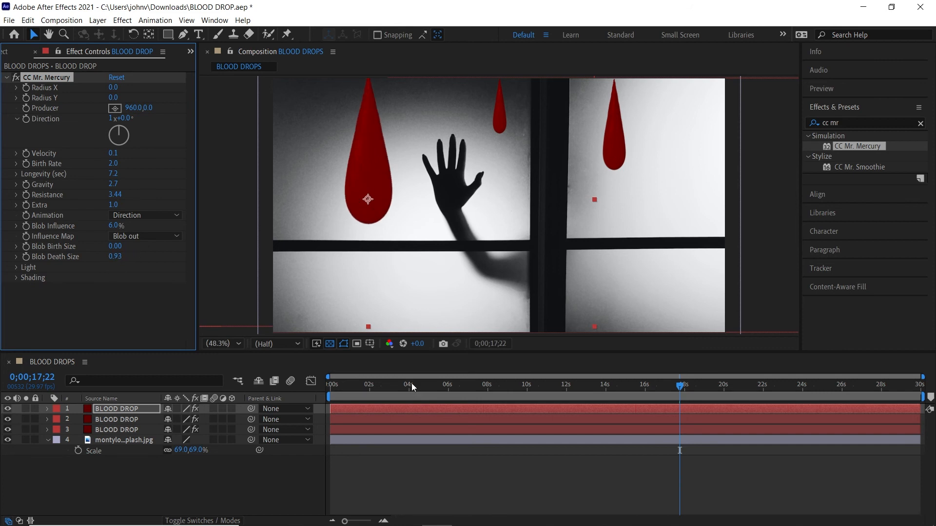
left_click(430, 385)
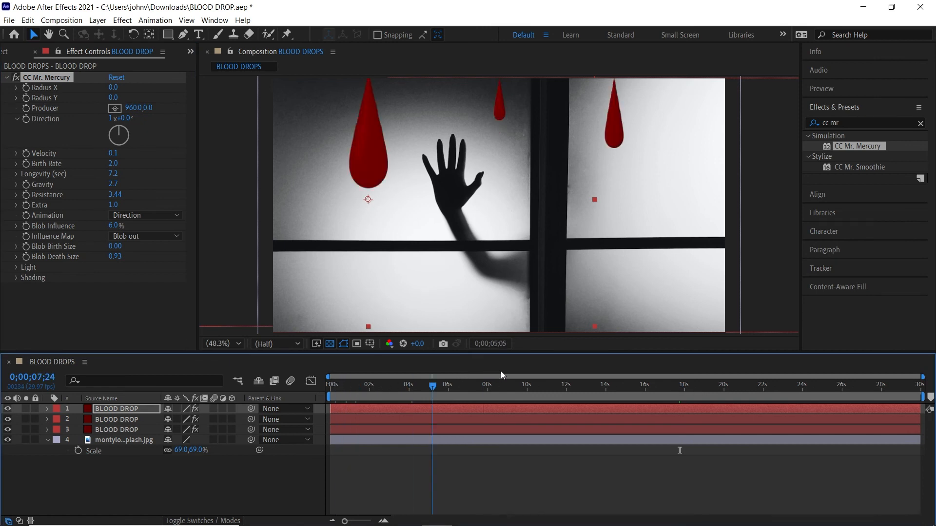